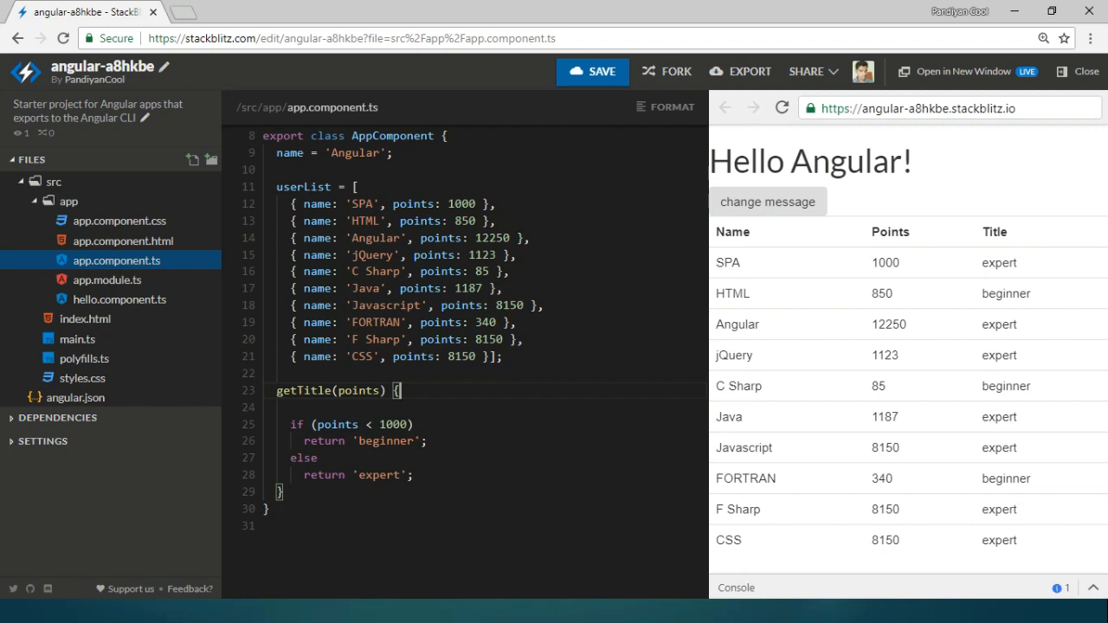
mouse_move(317, 203)
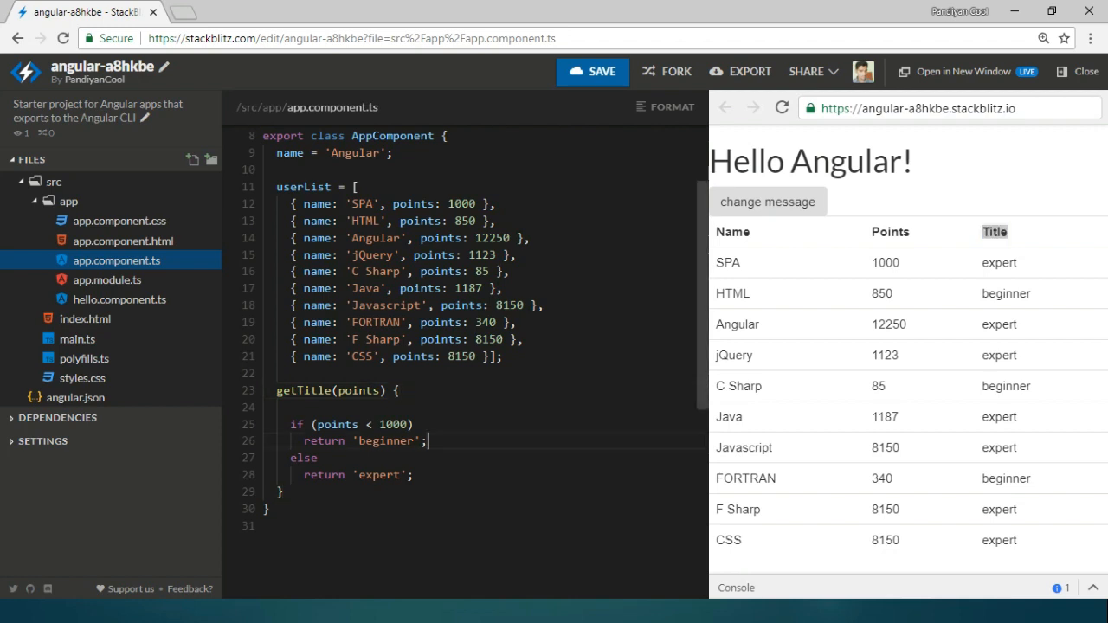
Inspect the Title column and its getTitle call in app.component.html, then return to app.component.ts
double_click(337, 425)
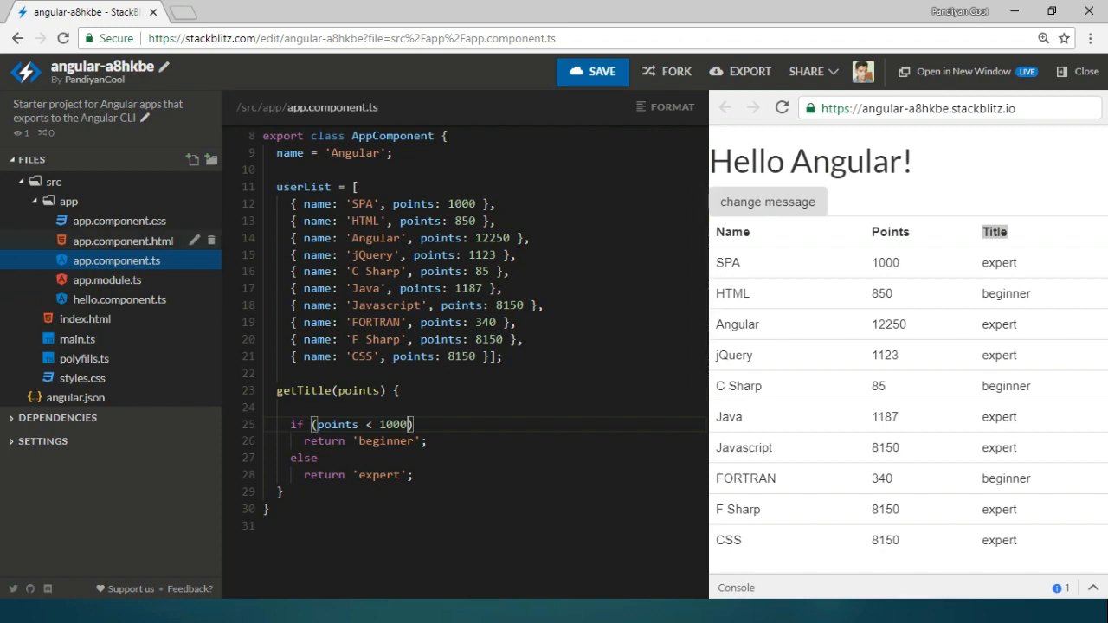
left_click(122, 241)
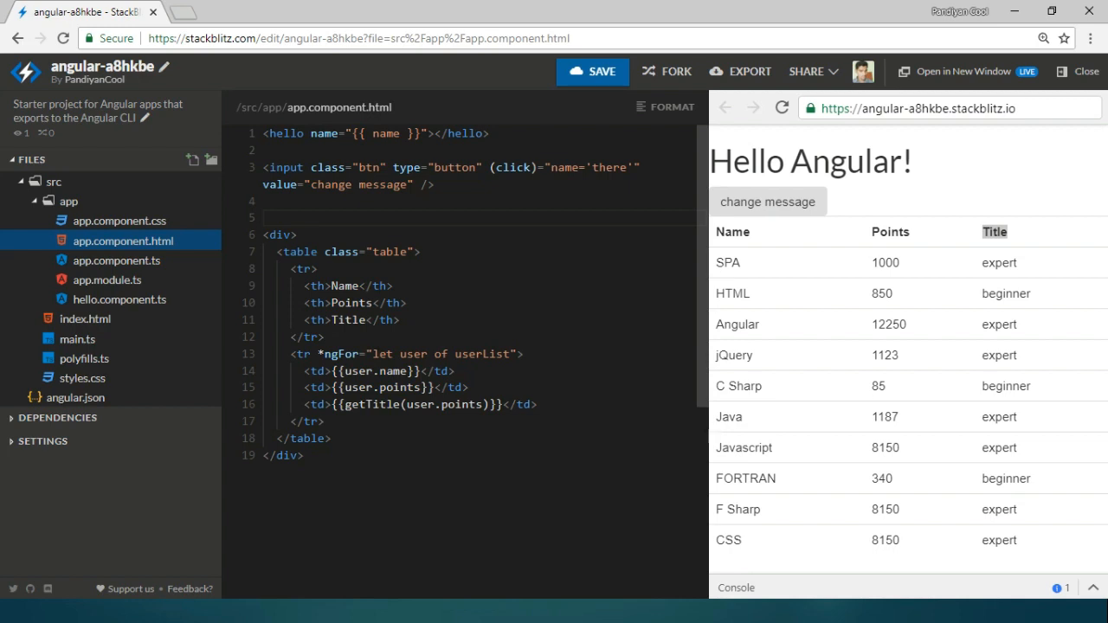
mouse_move(85, 318)
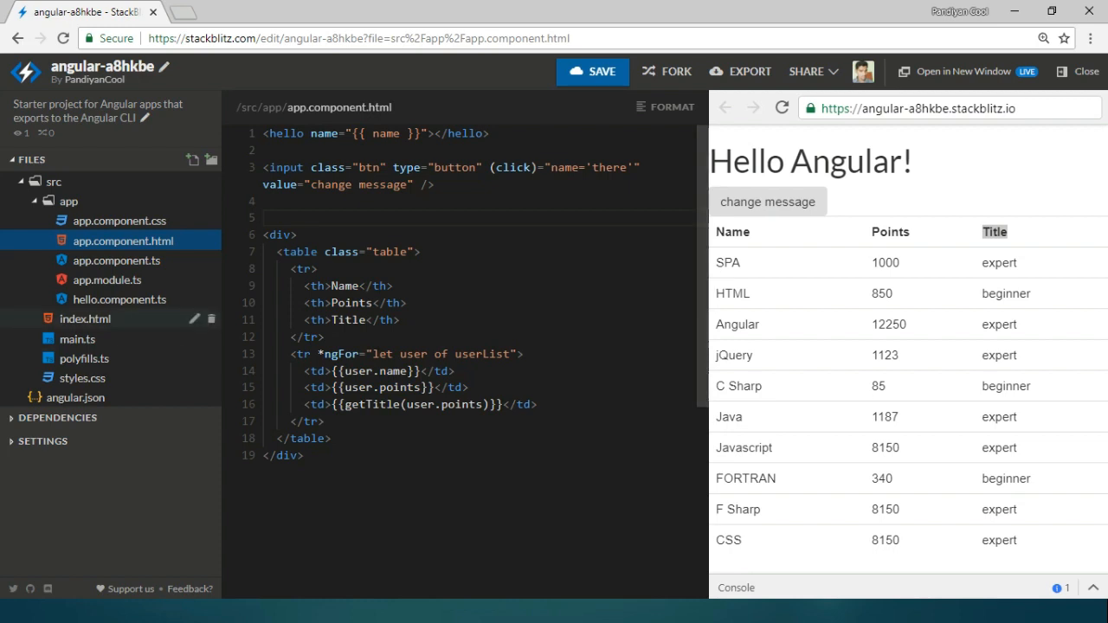
left_click(117, 260)
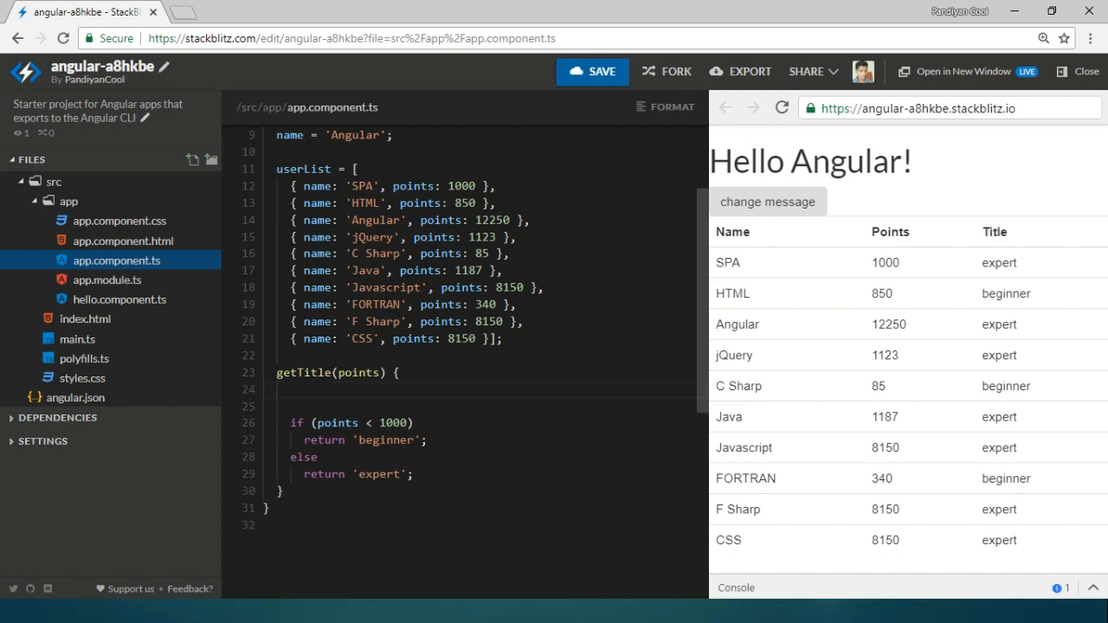
Add console.log('called'); at the top of getTitle() in app.component.ts
type("con")
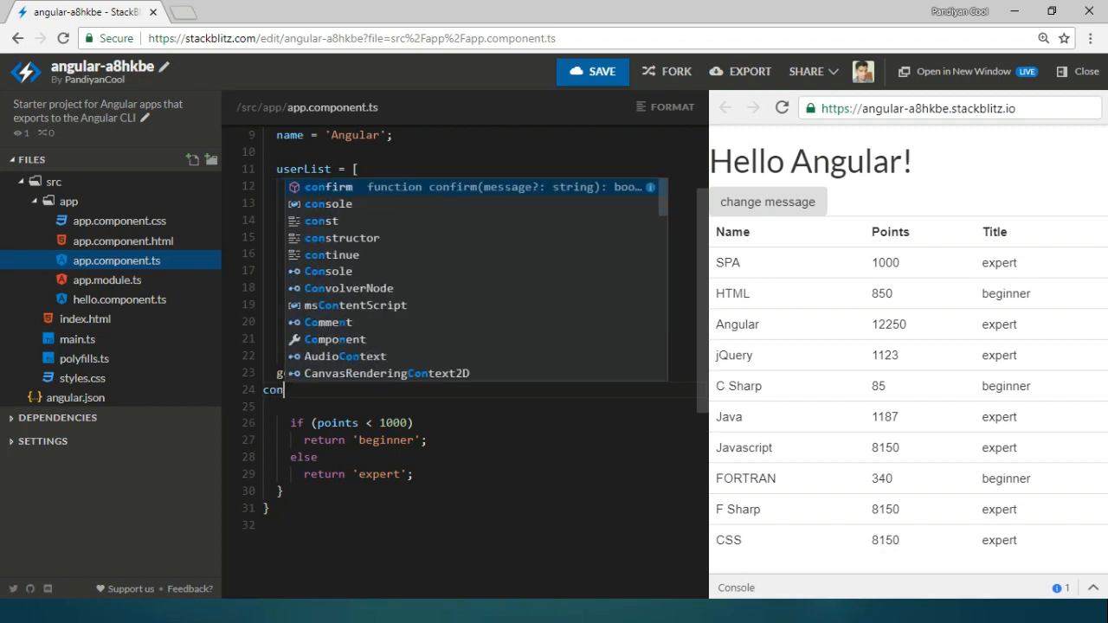
type("sole.log")
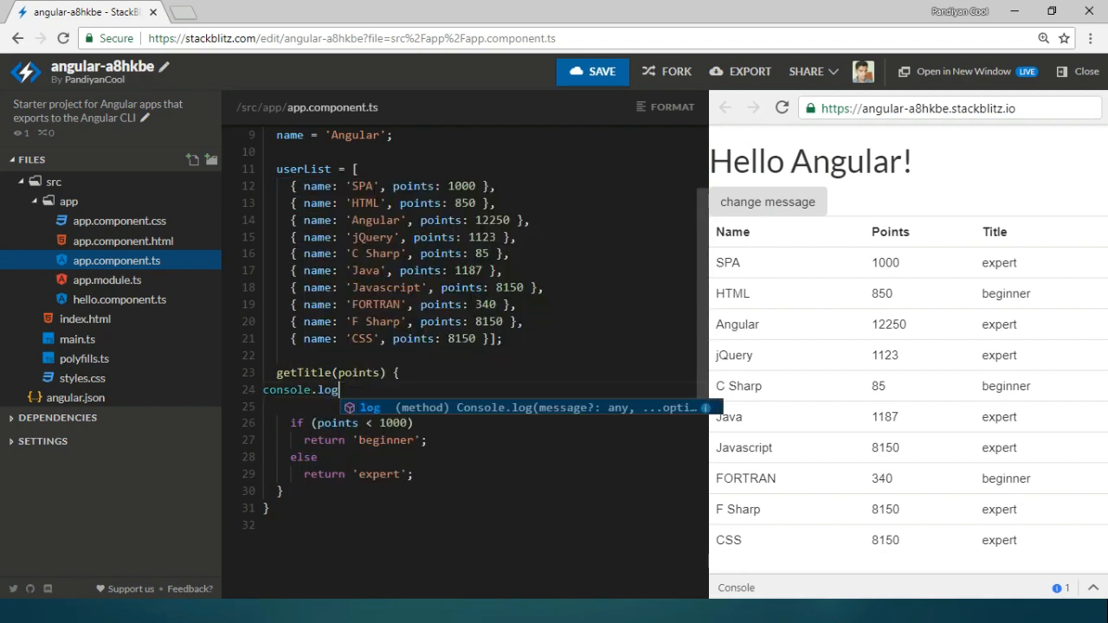
type("()")
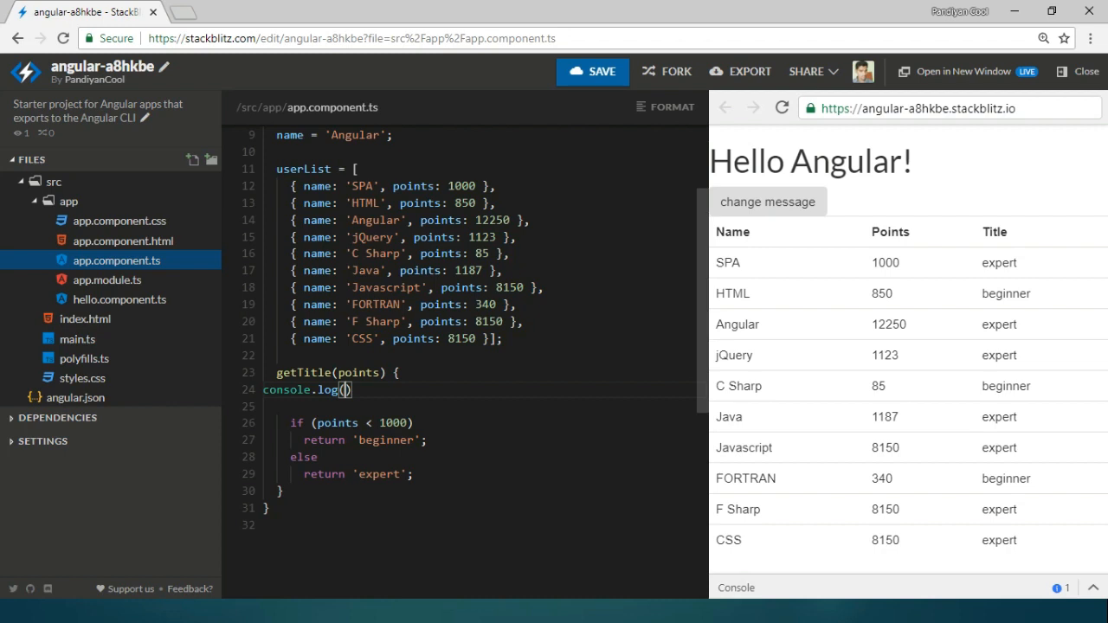
type("'")
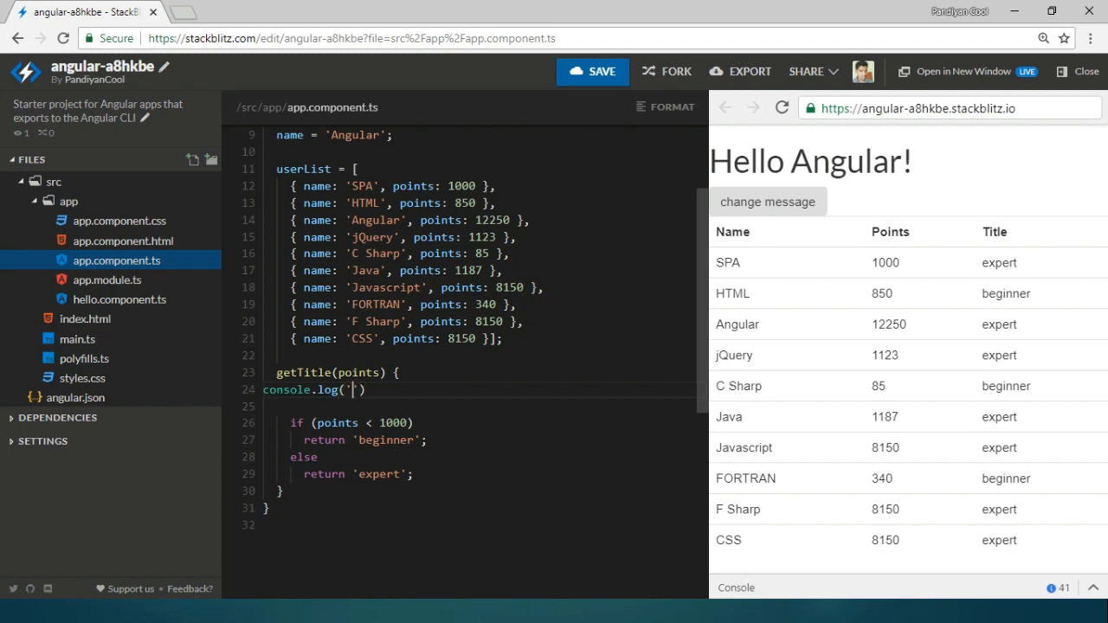
type("called")
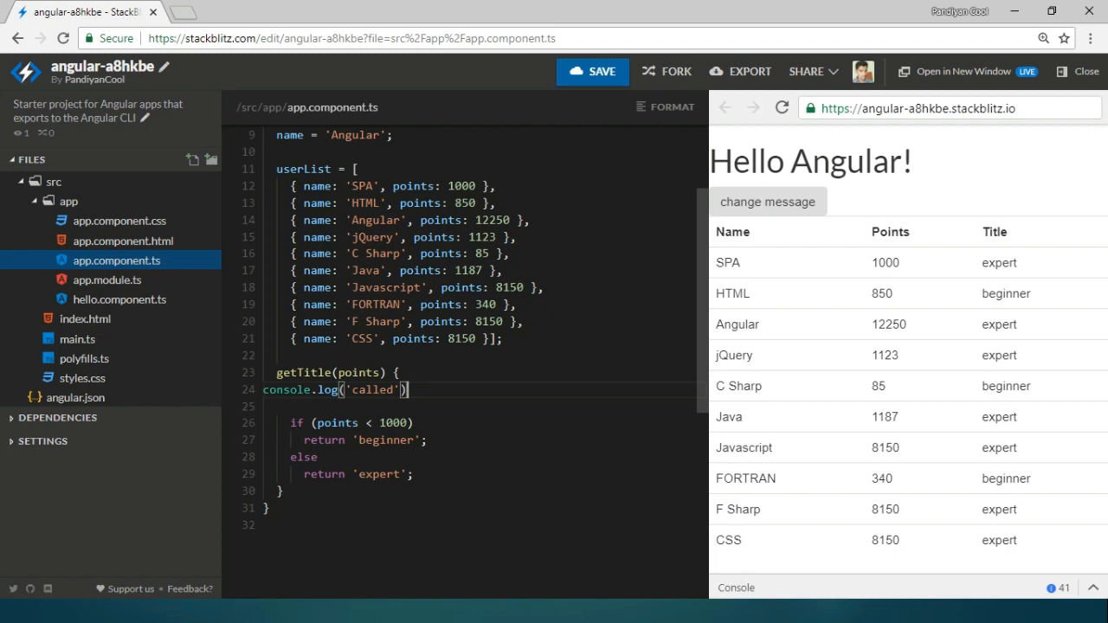
type(";")
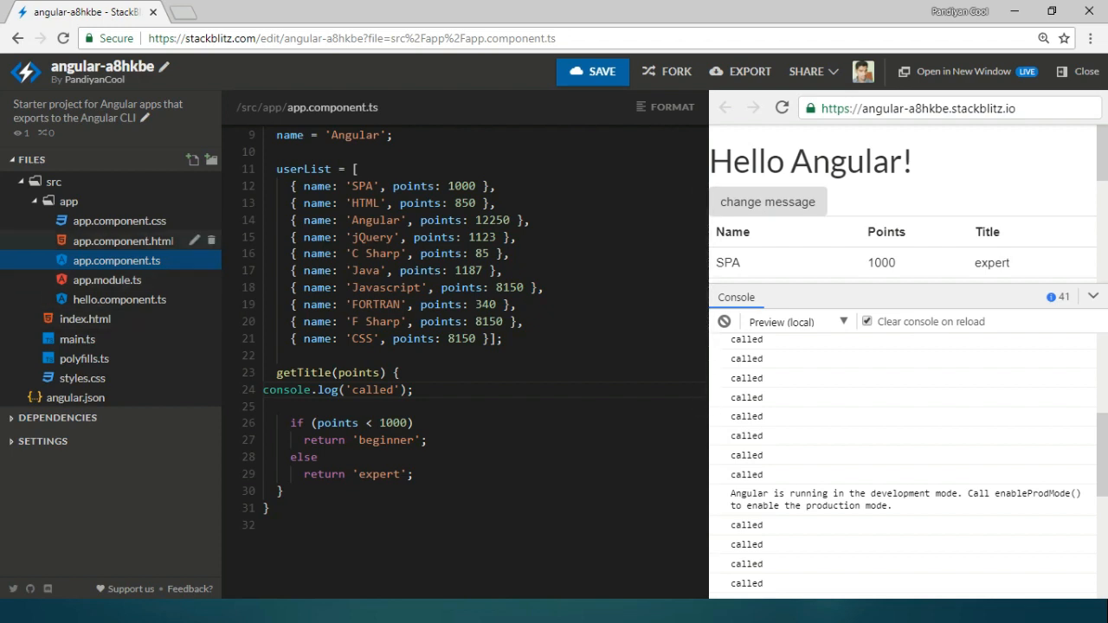
Show app.component.html beside a reloaded, taller table preview, with the cursor on template line 4
left_click(122, 240)
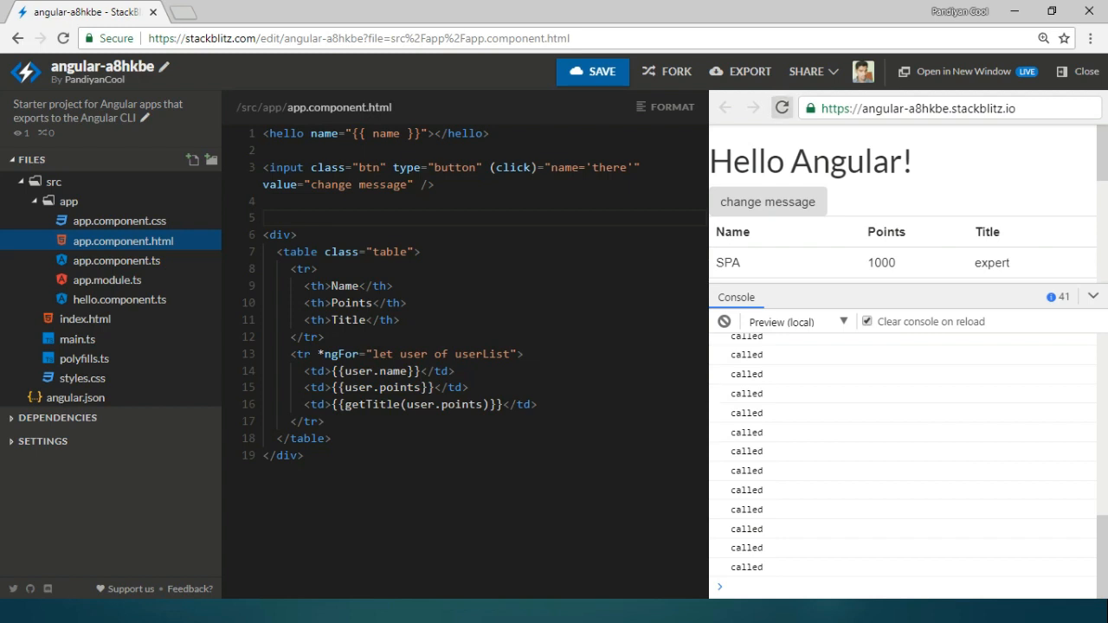
left_click(781, 108)
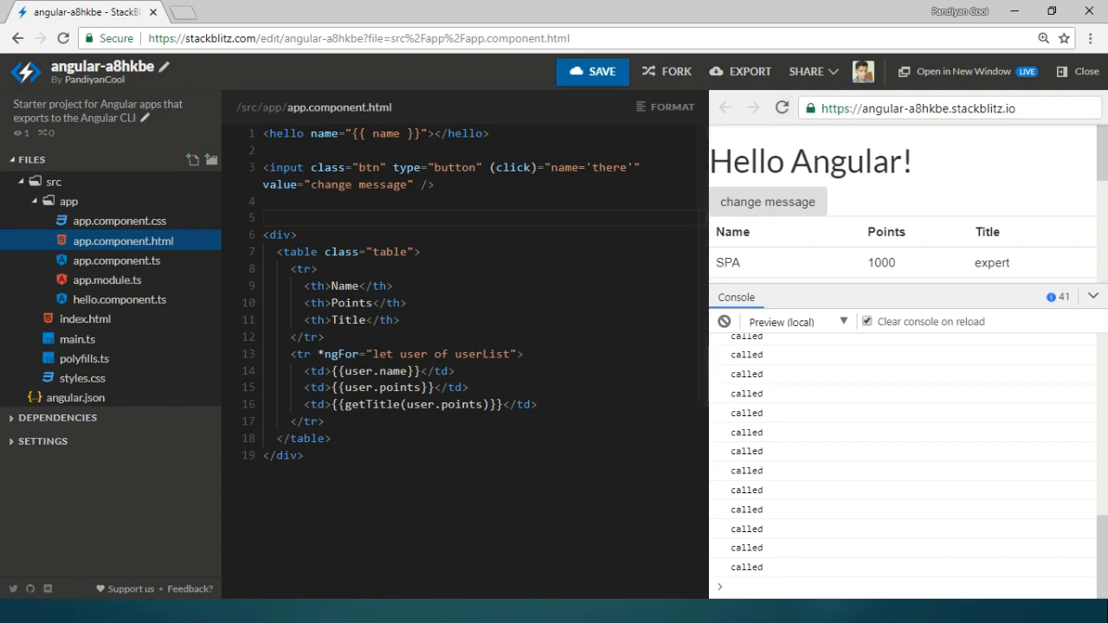
left_click(767, 201)
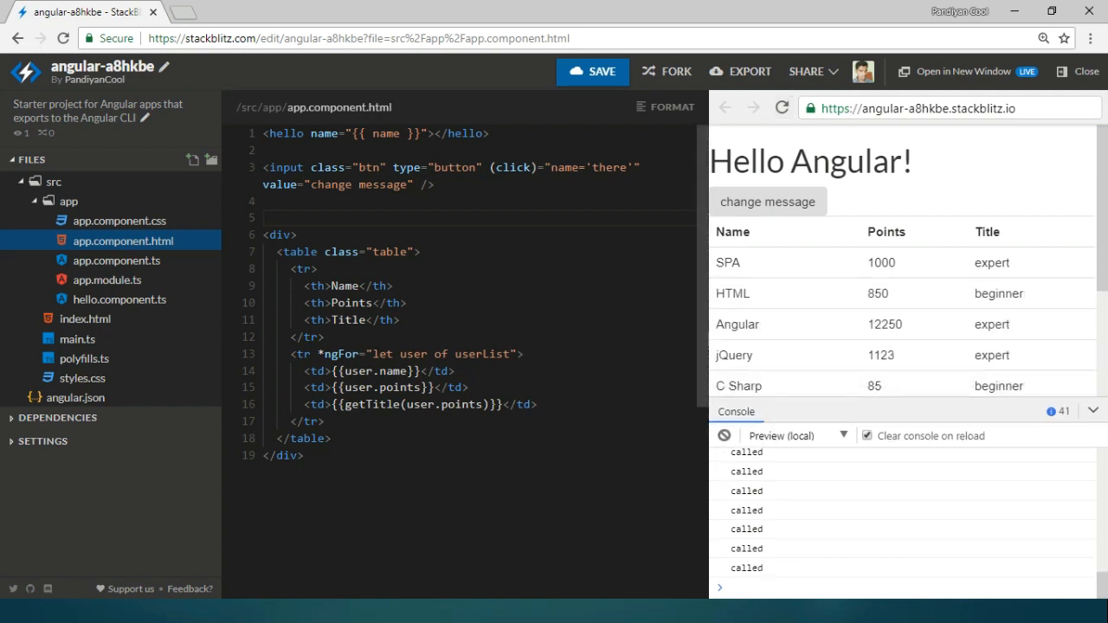
double_click(372, 405)
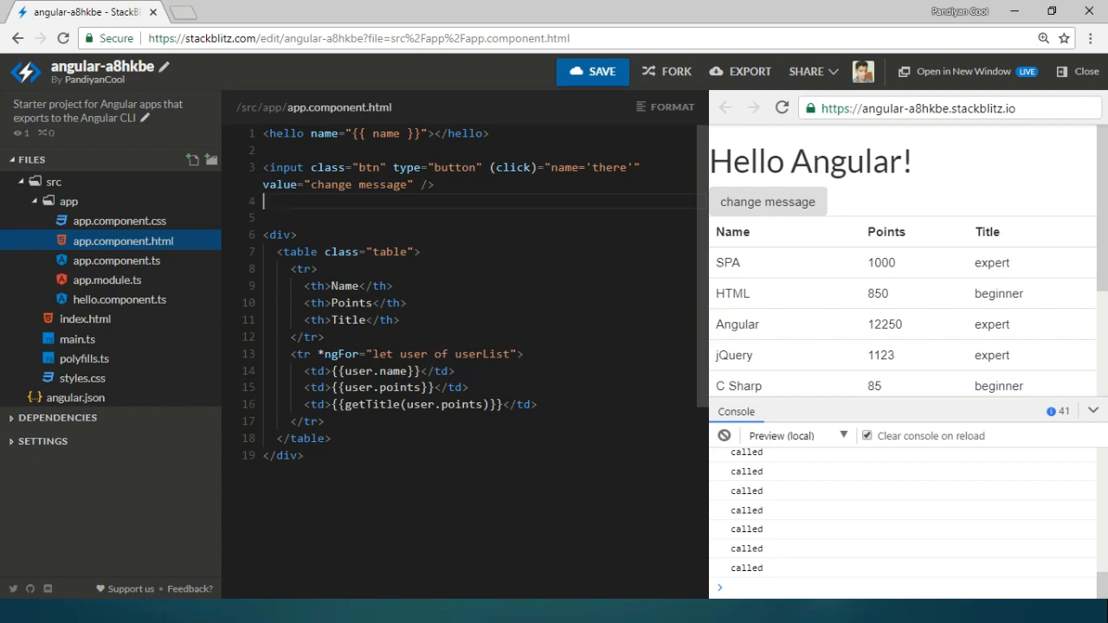
double_click(844, 161)
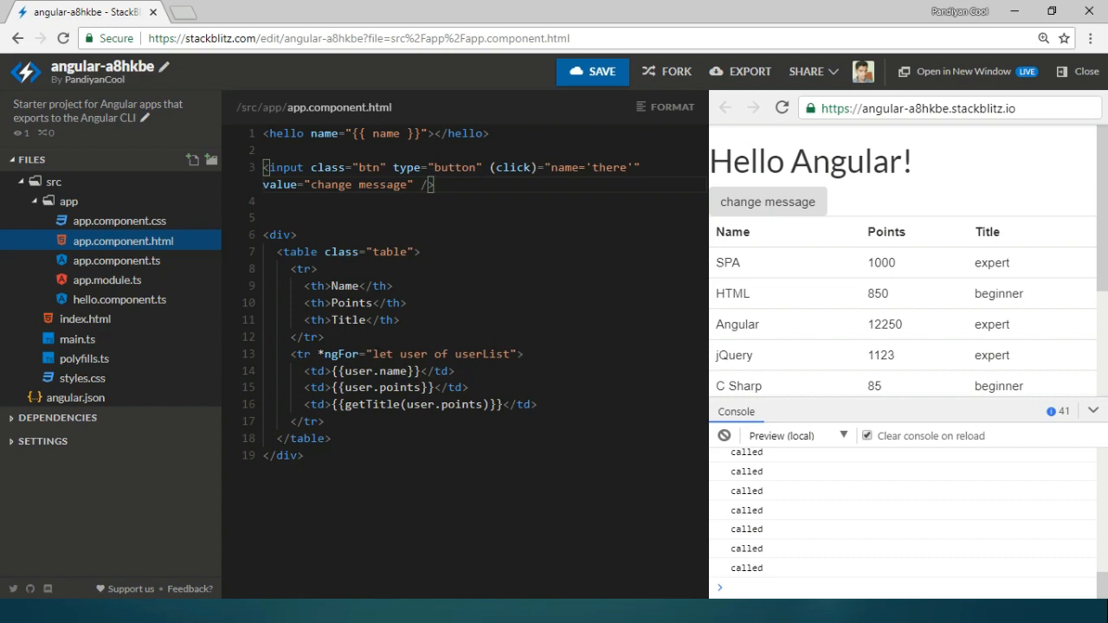
Change the preview greeting to 'Hello there!' and watch the console count rise from 41 to 221
left_click(767, 202)
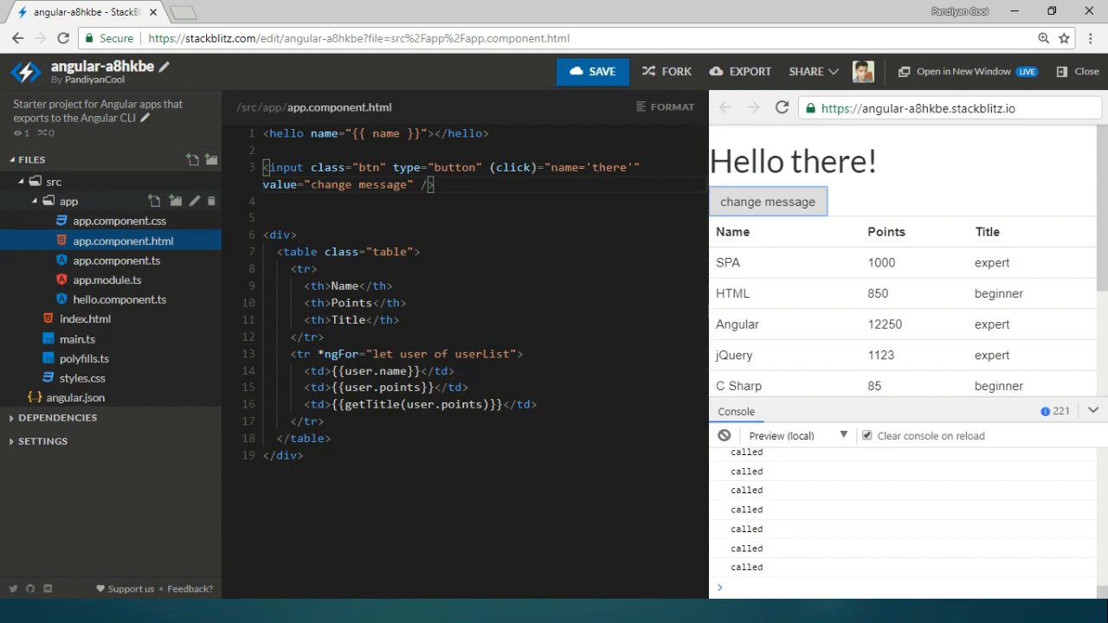
Generate a pipe named 'rank' in the app folder and remove its 'return null;' placeholder
right_click(68, 200)
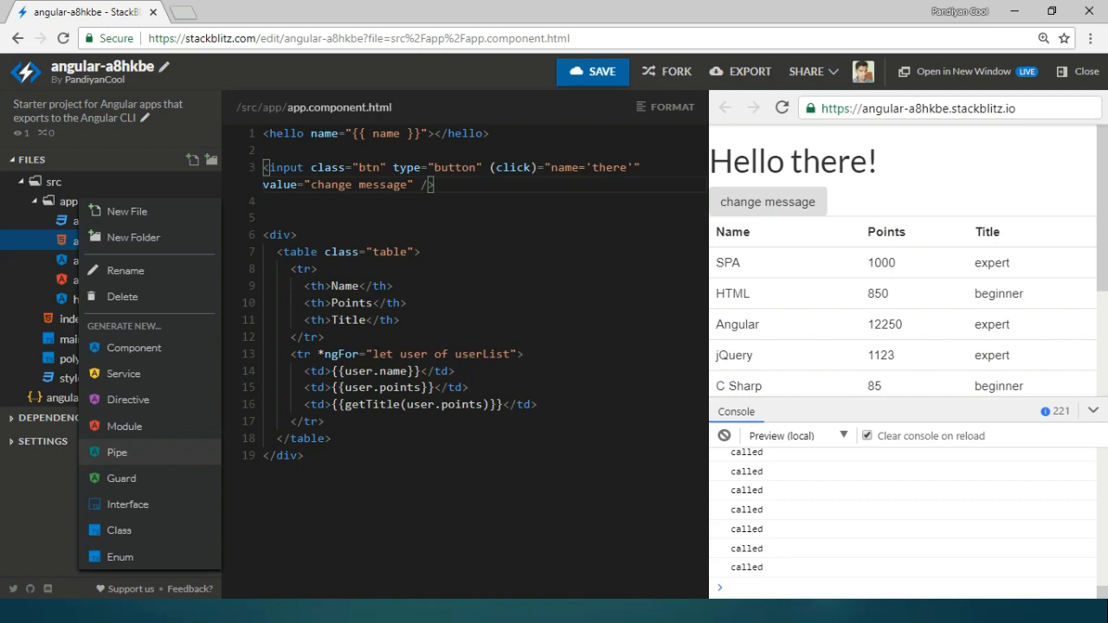
left_click(117, 451)
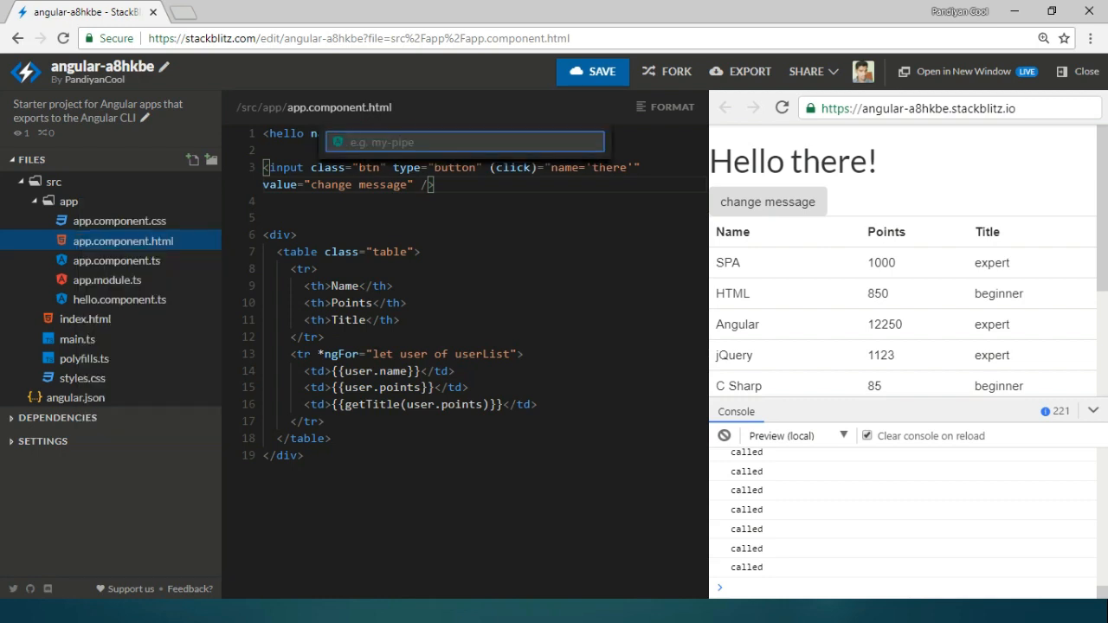
type("rank")
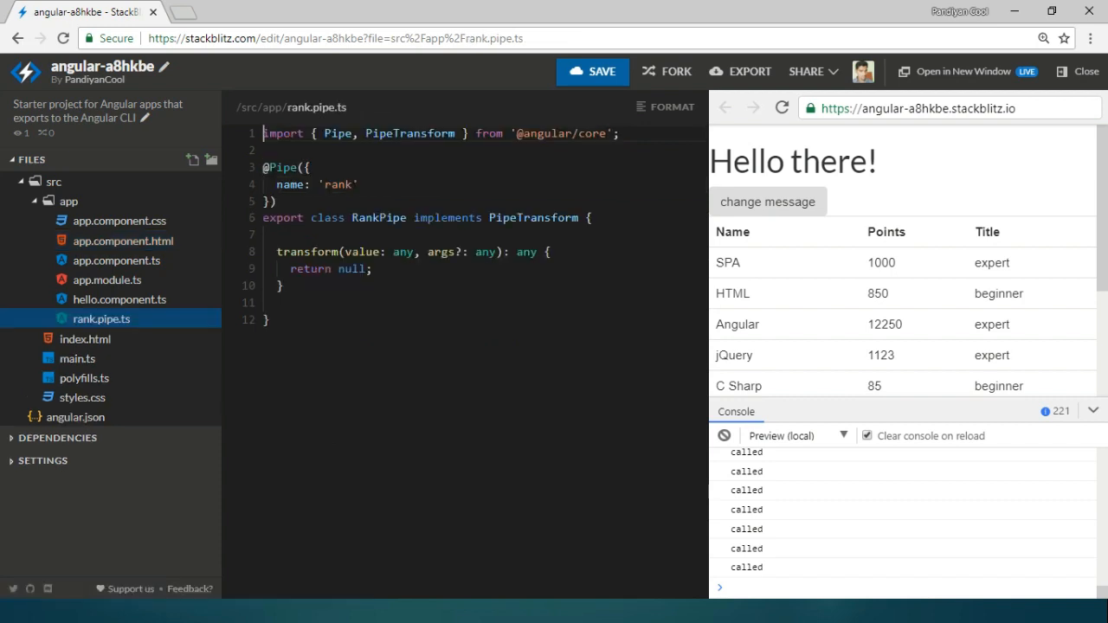
left_click(767, 202)
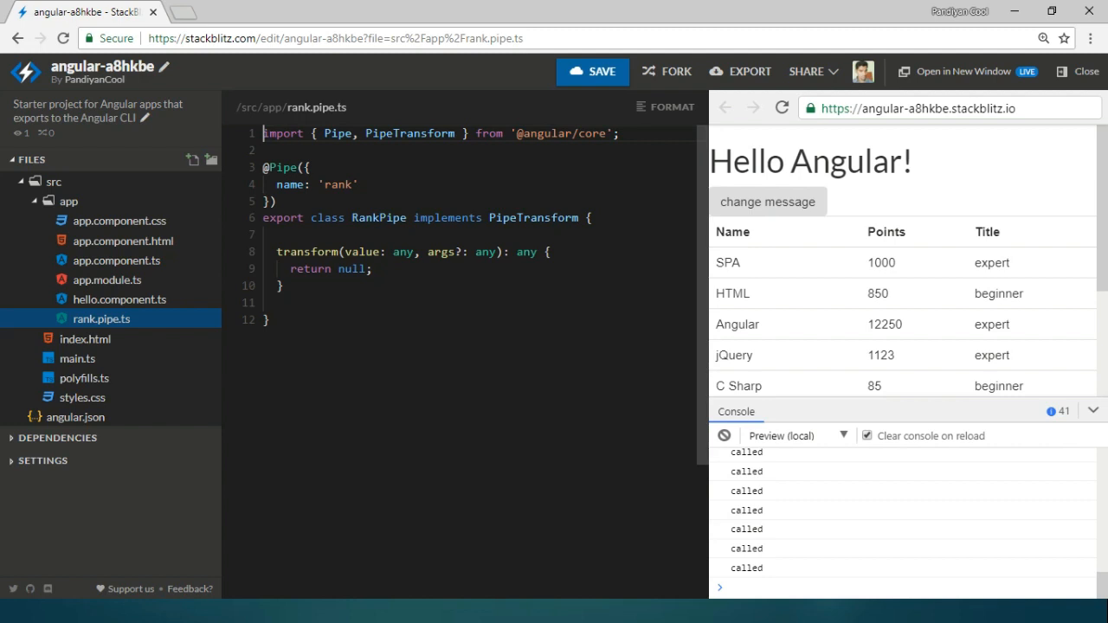
double_click(307, 252)
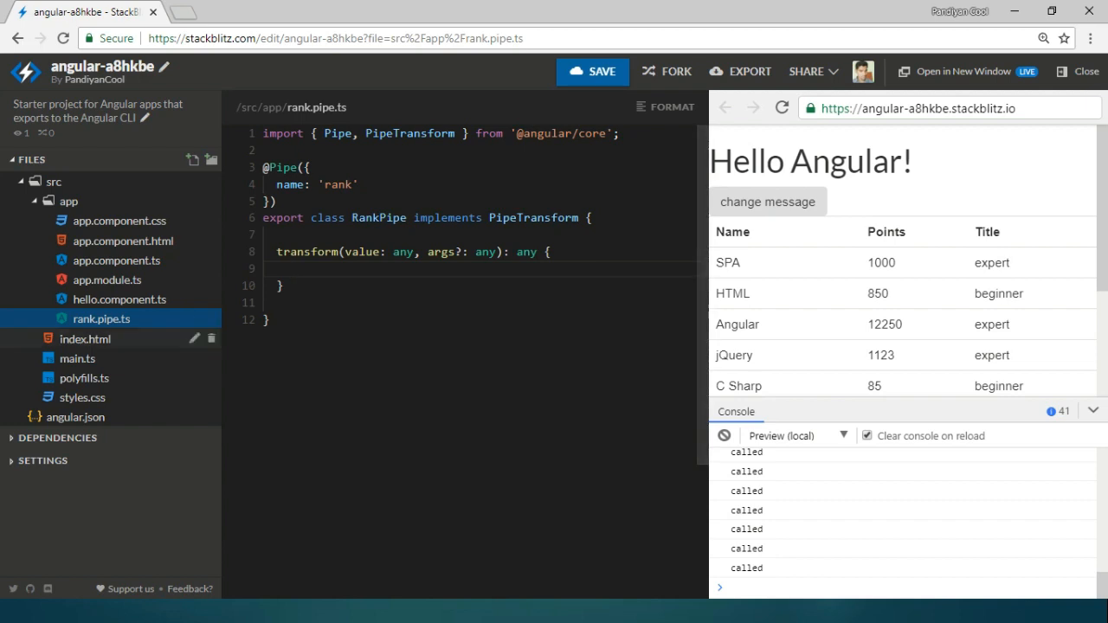
Copy getTitle's logging and beginner/expert logic into RankPipe's transform, checking value against 1000
left_click(117, 261)
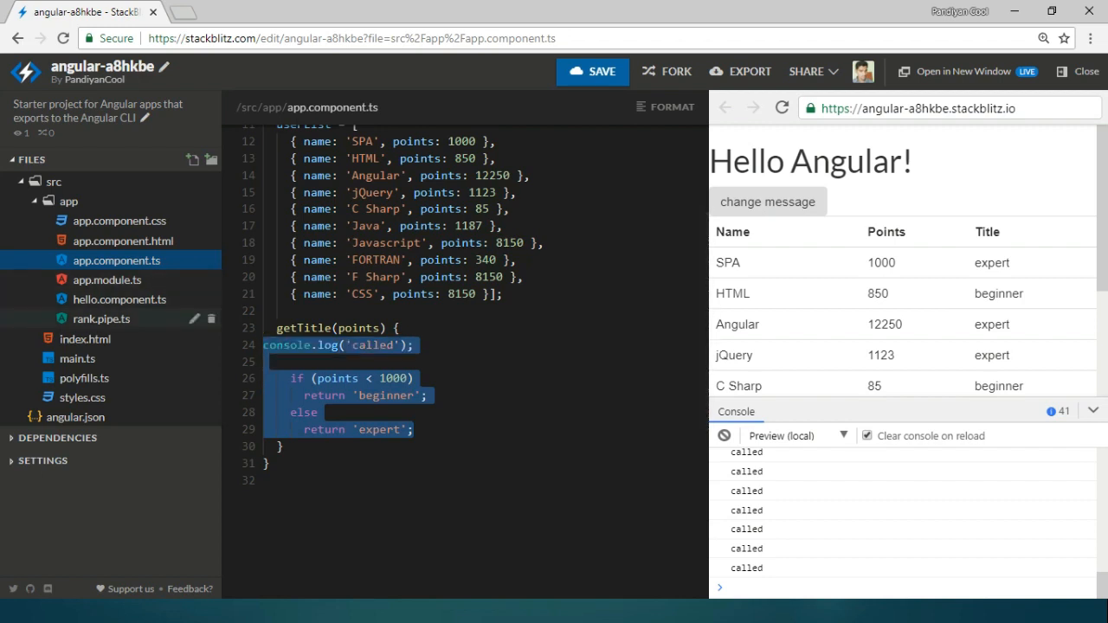
left_click(101, 318)
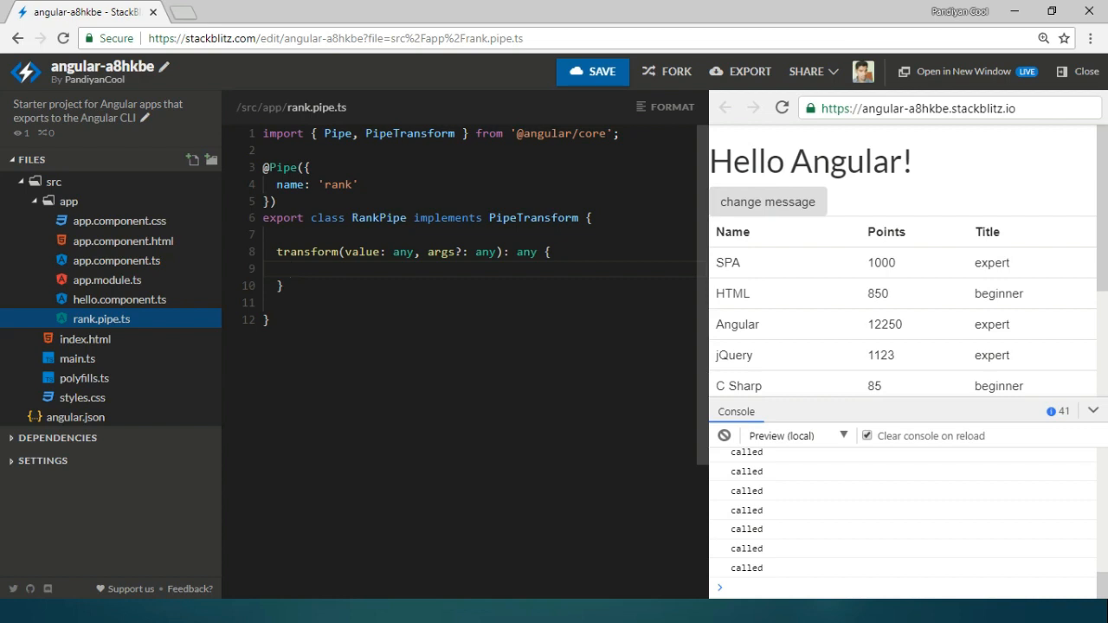
type("console.log('called');")
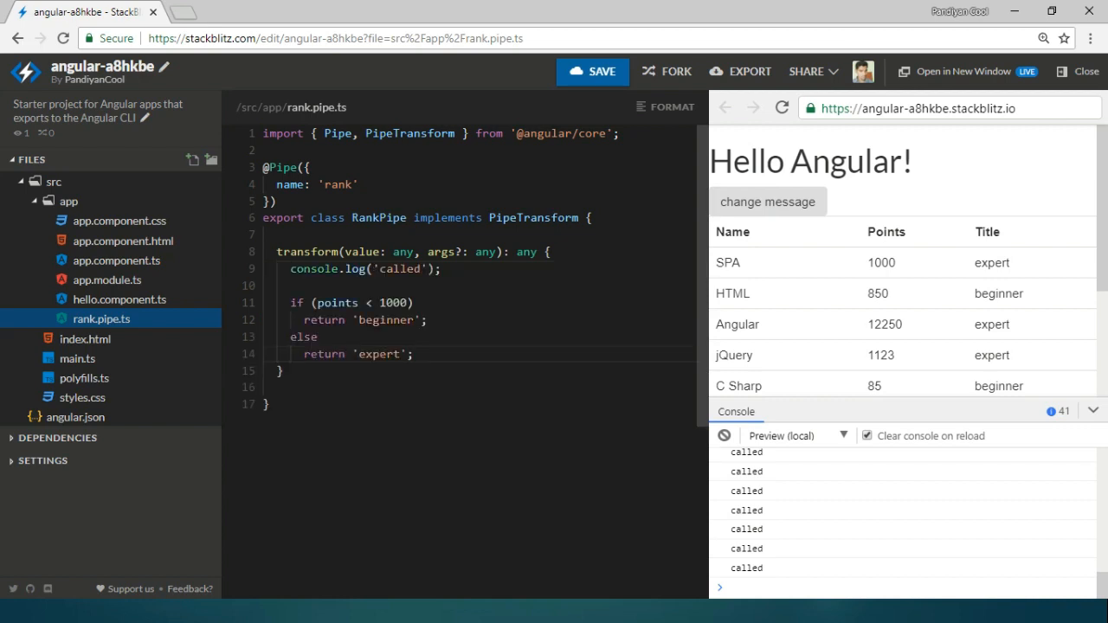
double_click(337, 302)
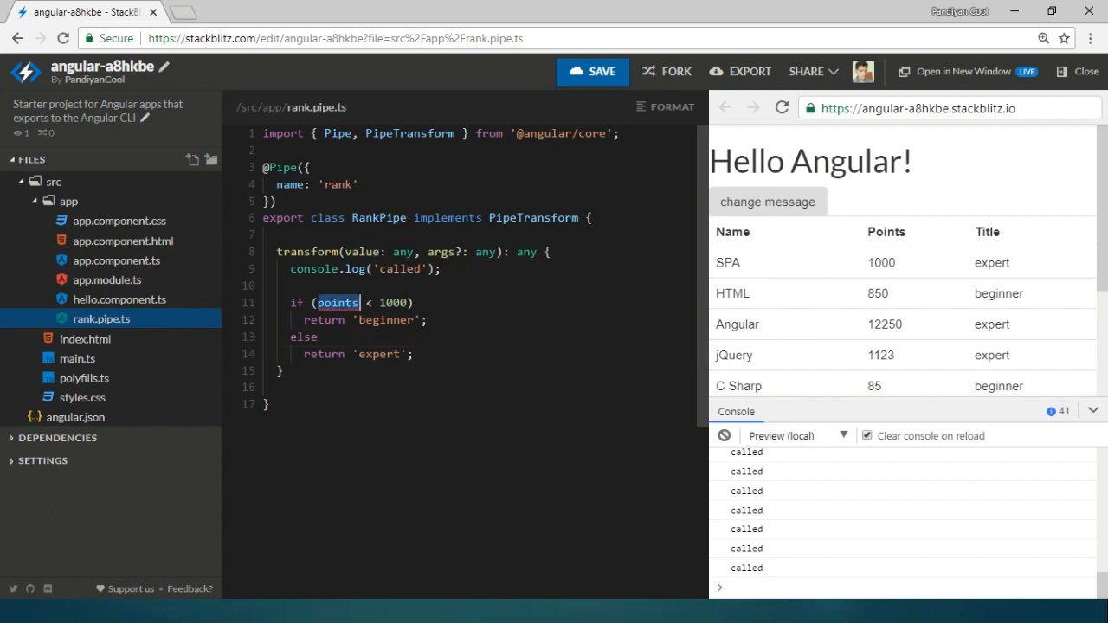
type("value")
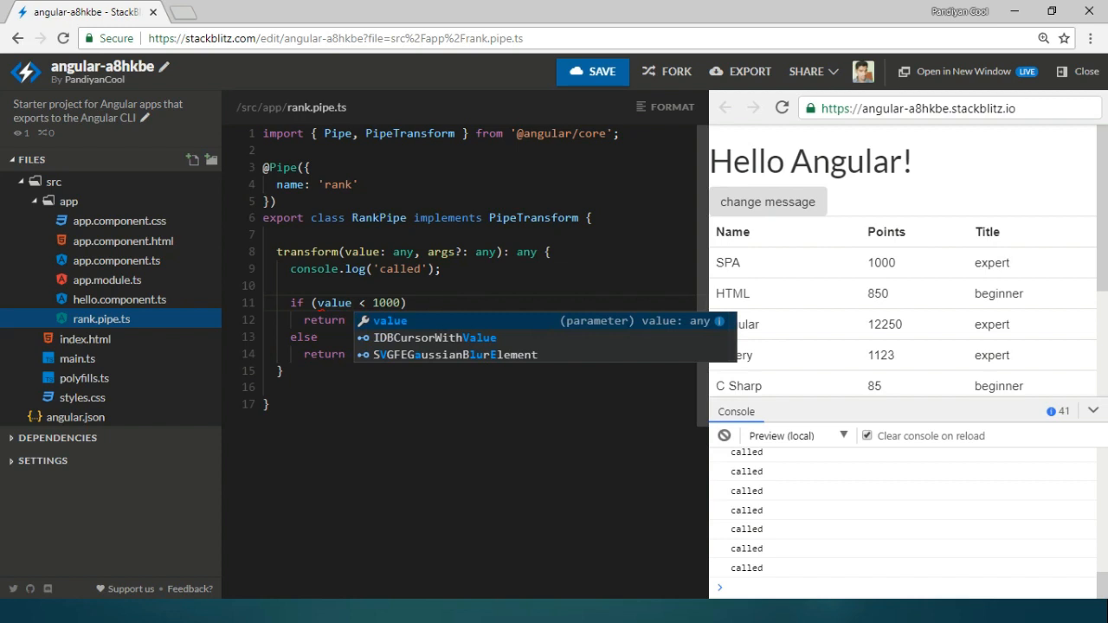
mouse_move(122, 240)
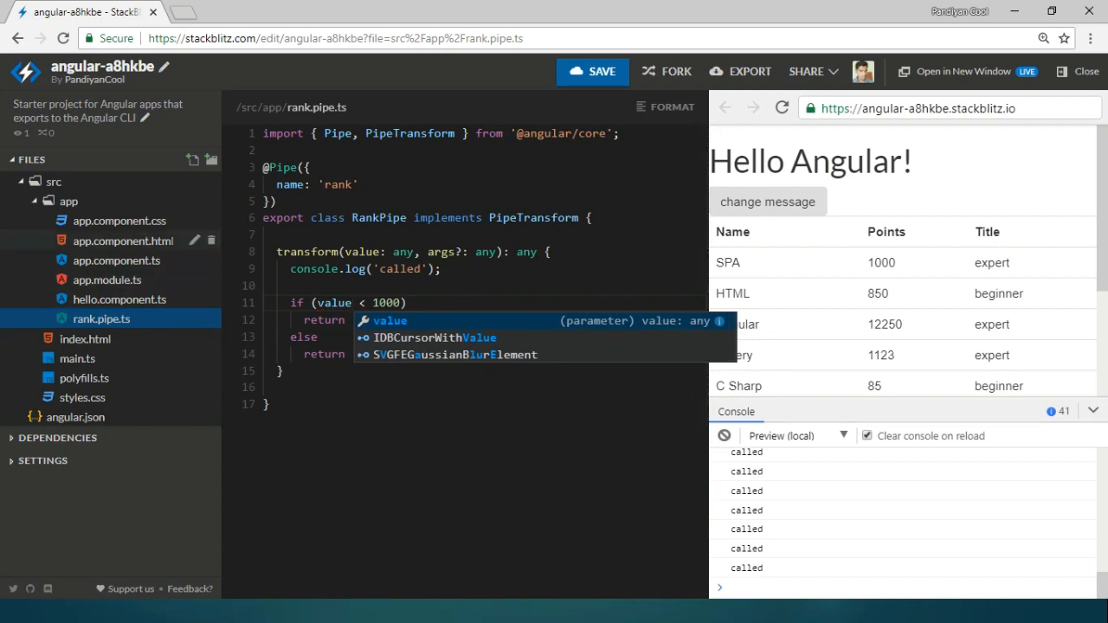
left_click(122, 241)
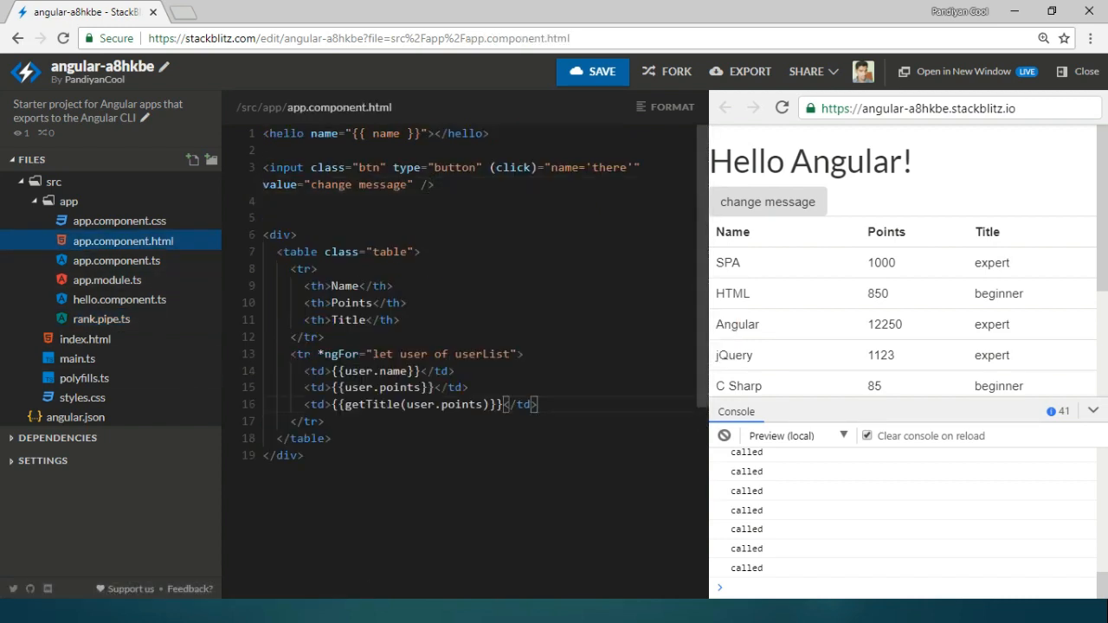
Comment out the getTitle Title cell and add a copy rendering user.points | rank
triple_click(418, 404)
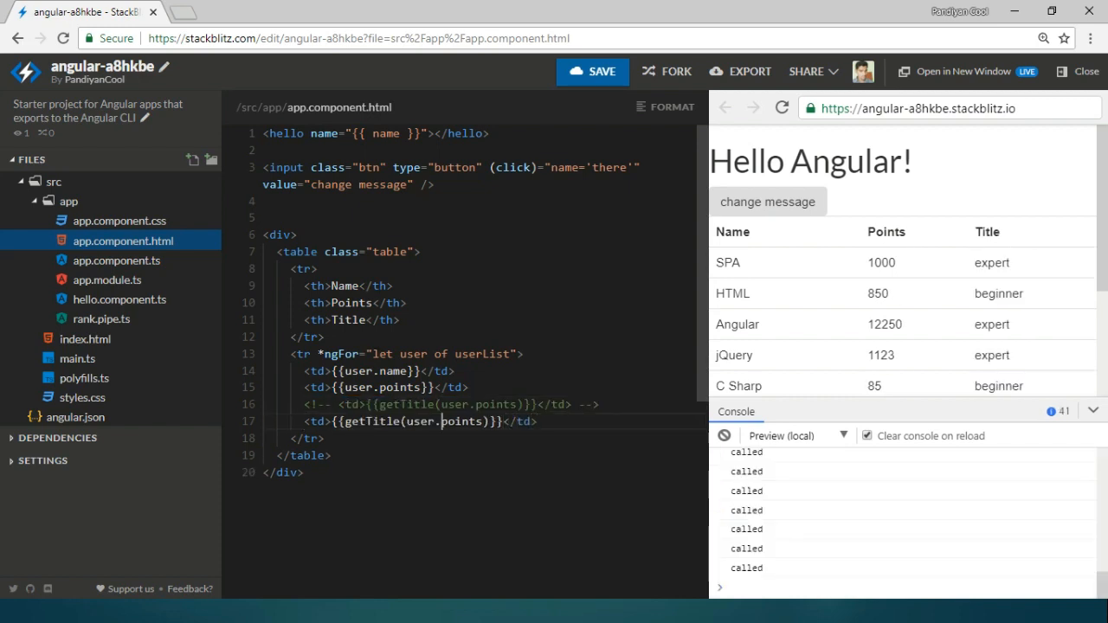
double_click(374, 421)
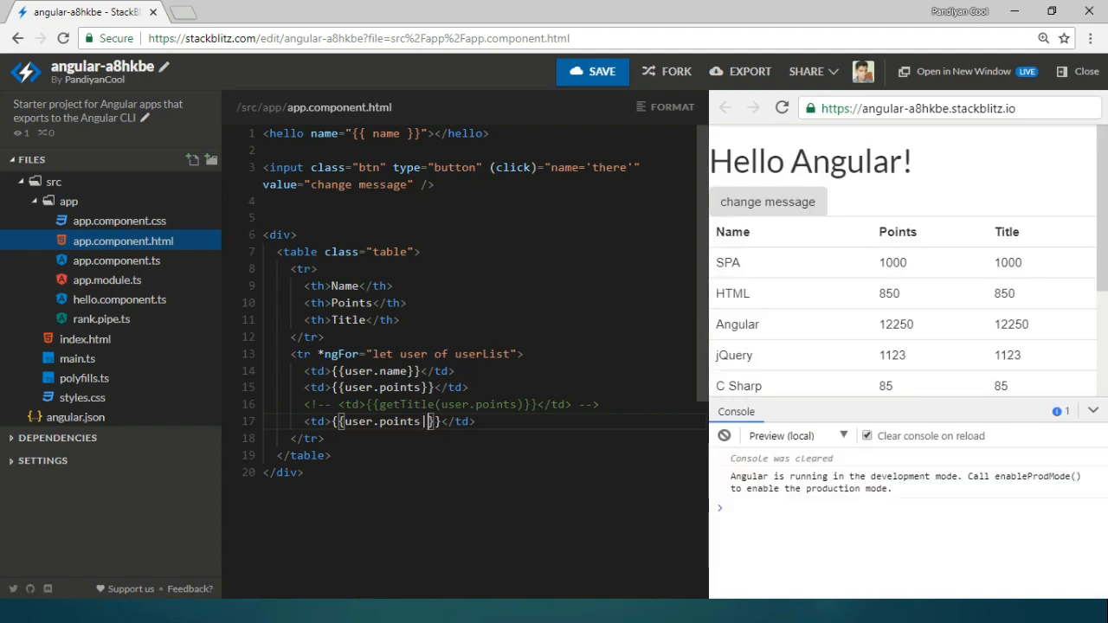
type("rank")
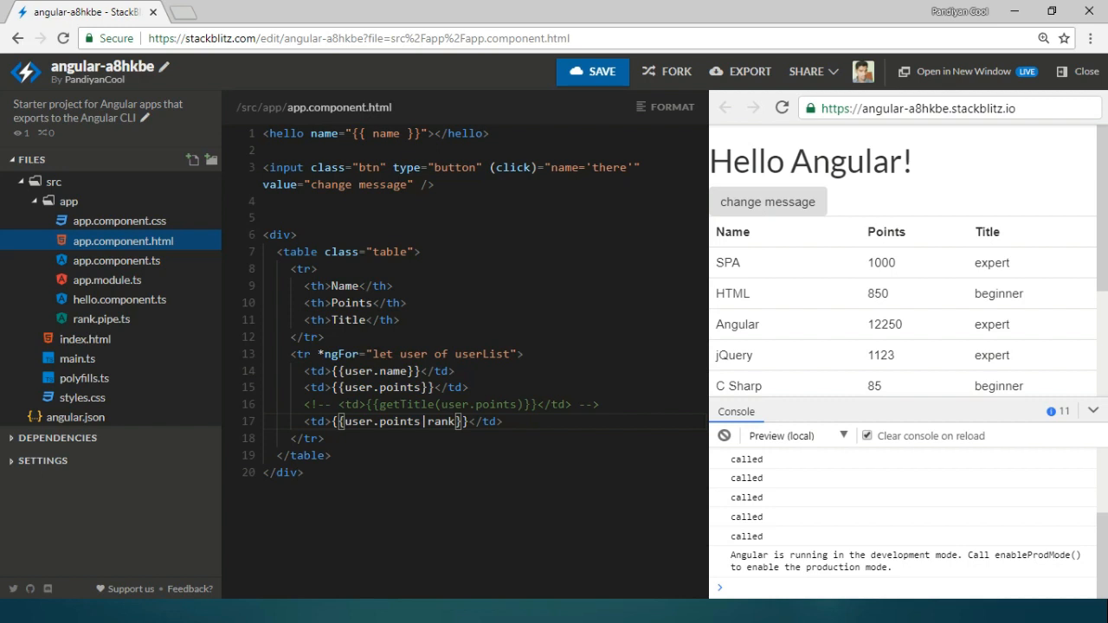
Clear the console, reload the preview, and change the greeting to 'Hello there!' with only 11 logs
left_click(724, 435)
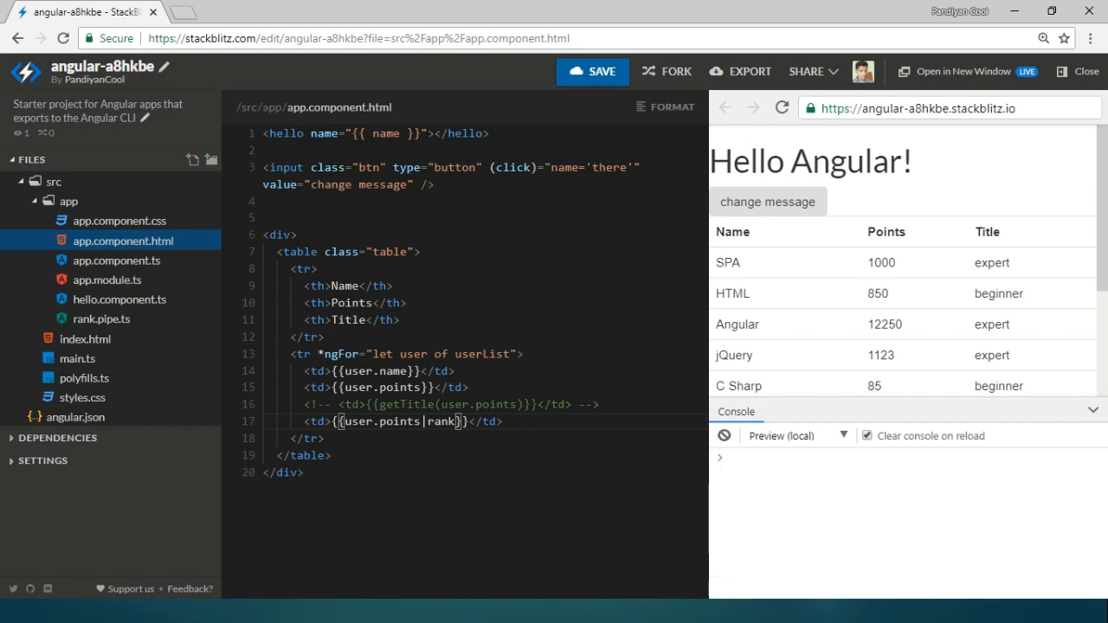
left_click(782, 107)
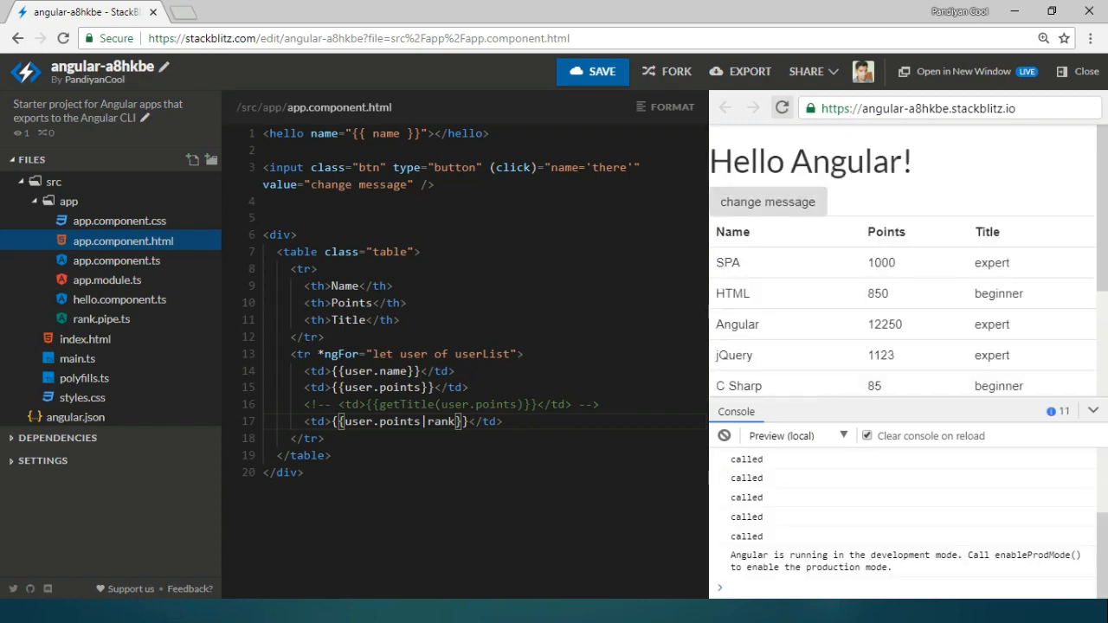
scroll("down", 3)
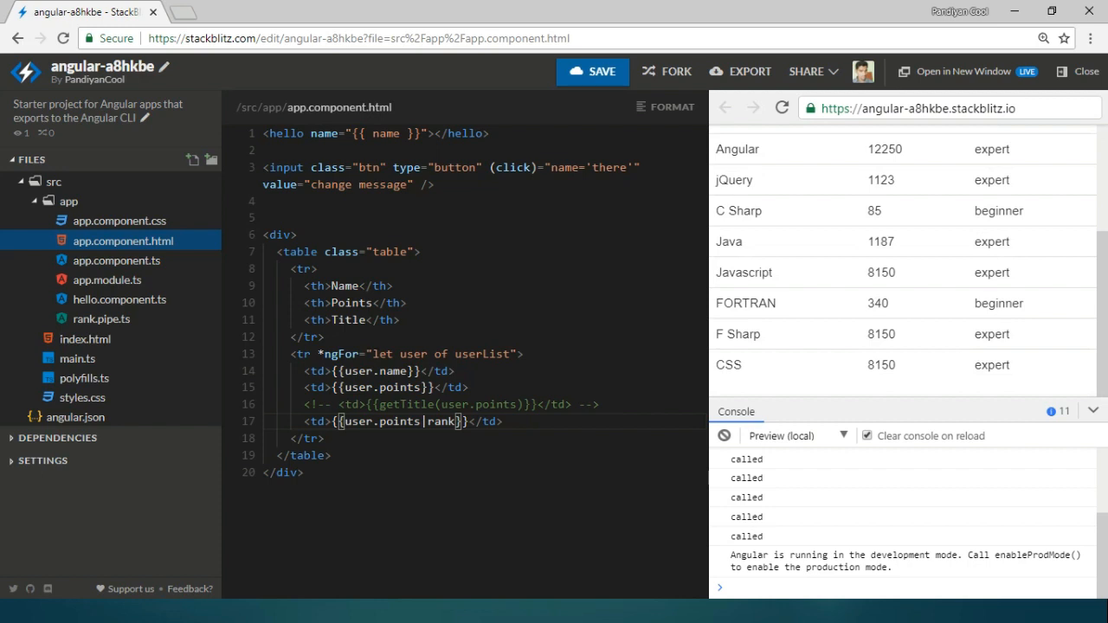
left_click(724, 435)
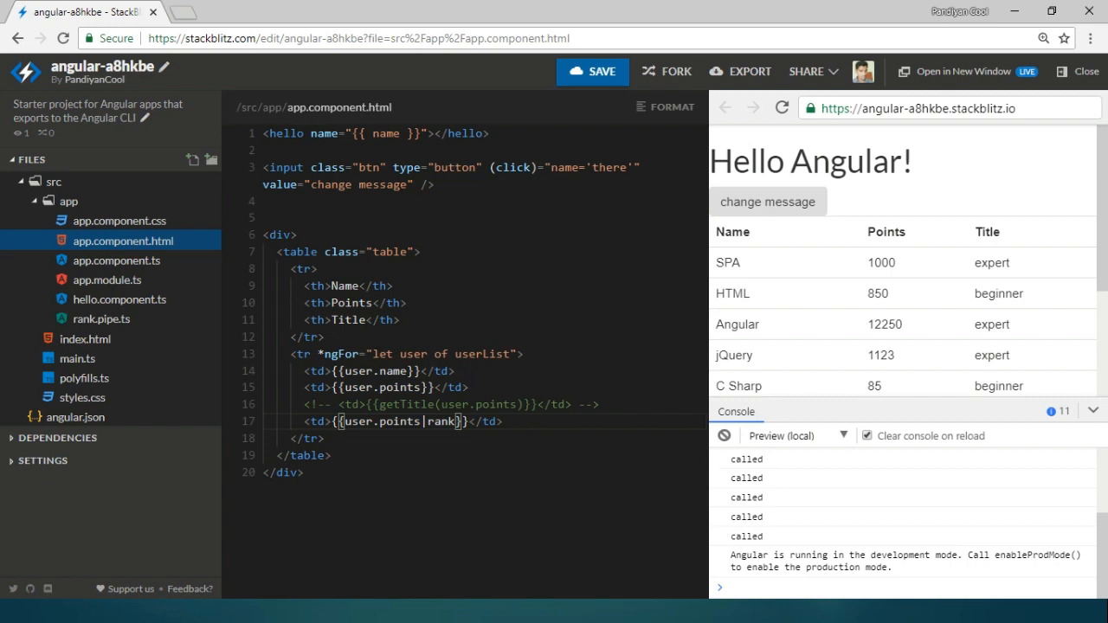
left_click(767, 202)
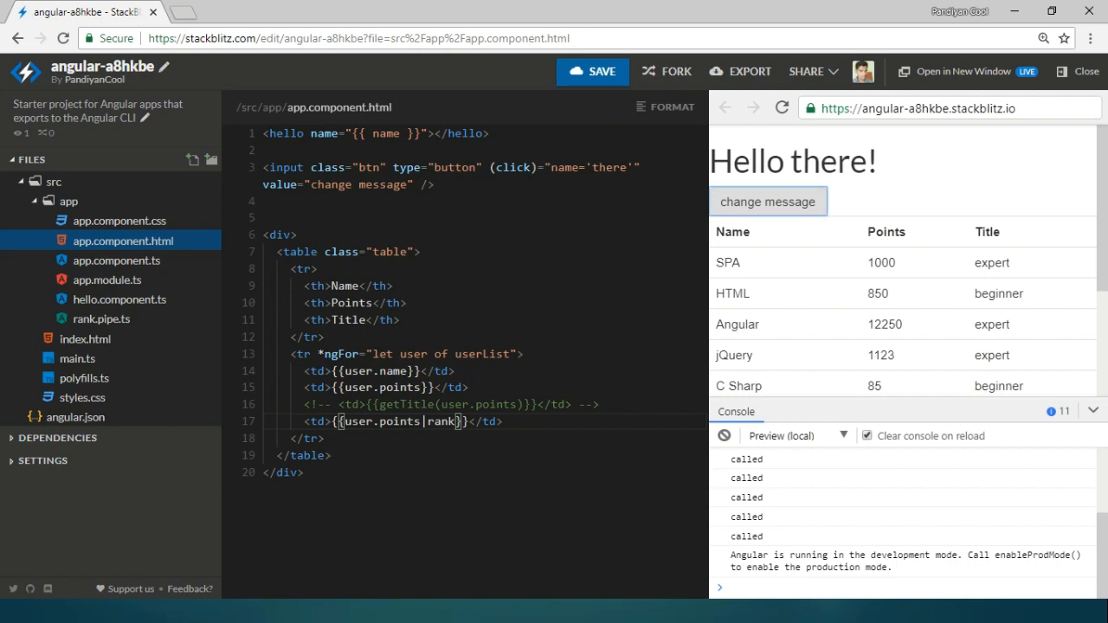